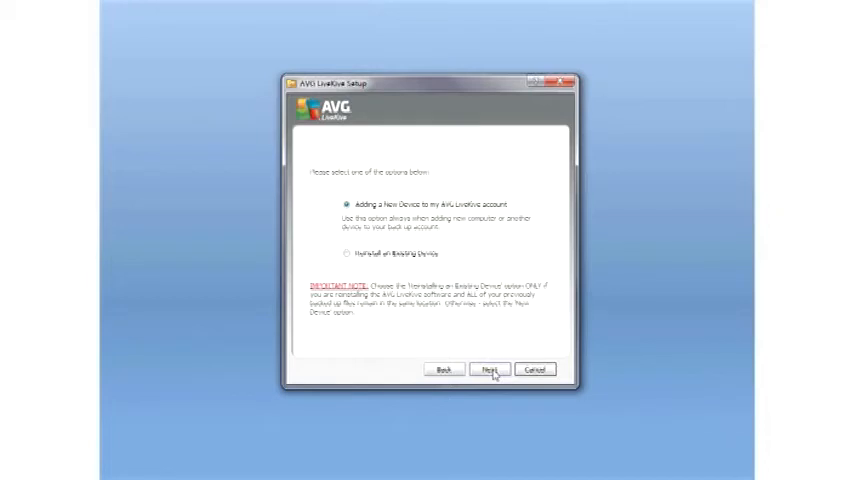
Register this computer as a new device on the account, alongside Family PC and Main Home PC.
click(494, 368)
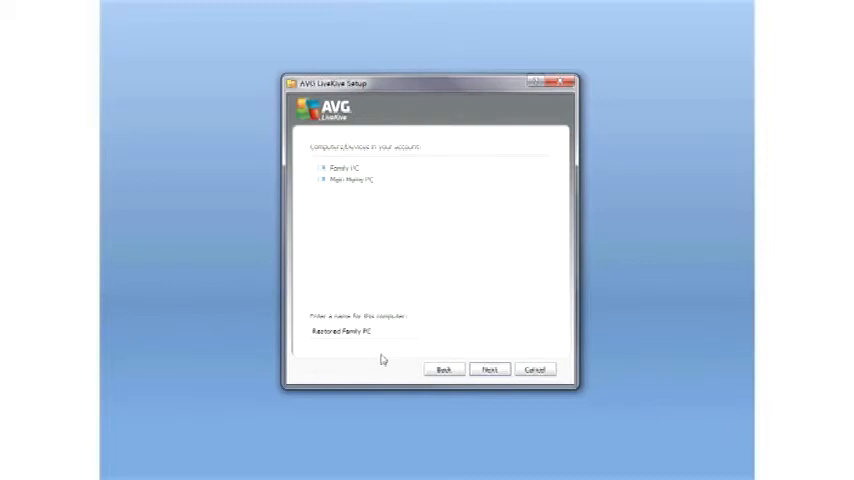
click(492, 368)
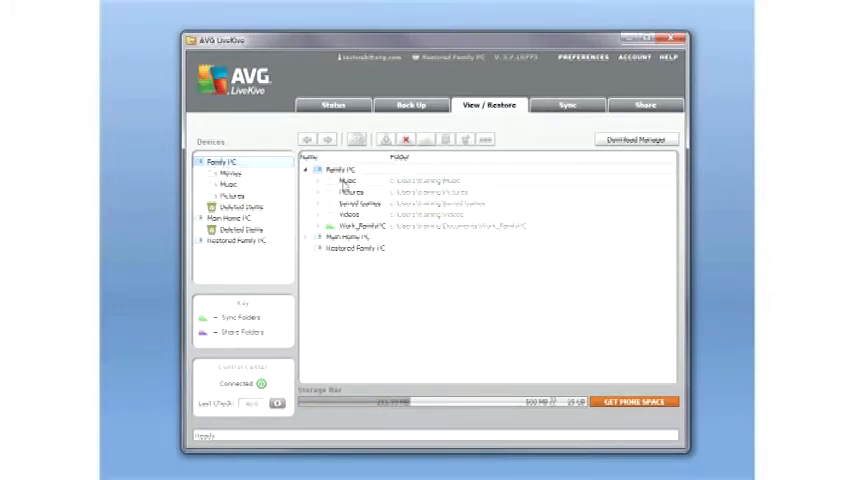
Browse Family PC's backed-up Pictures and Videos folders on the View/Restore list.
click(350, 192)
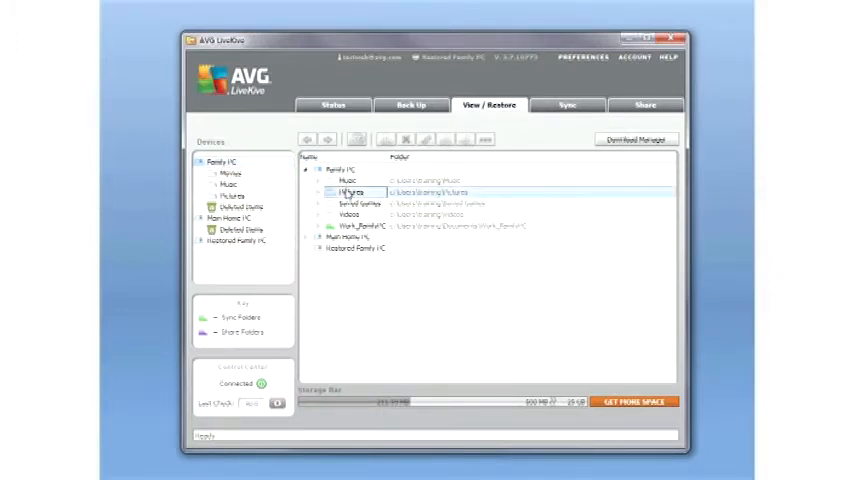
click(352, 214)
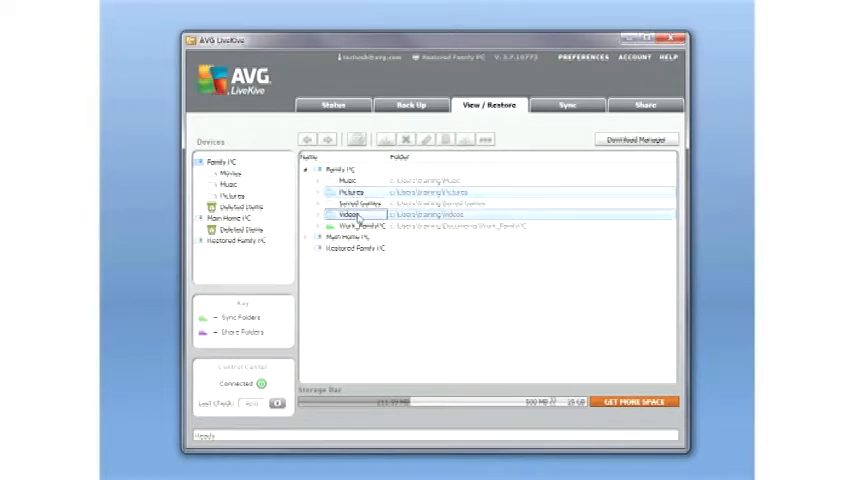
click(320, 224)
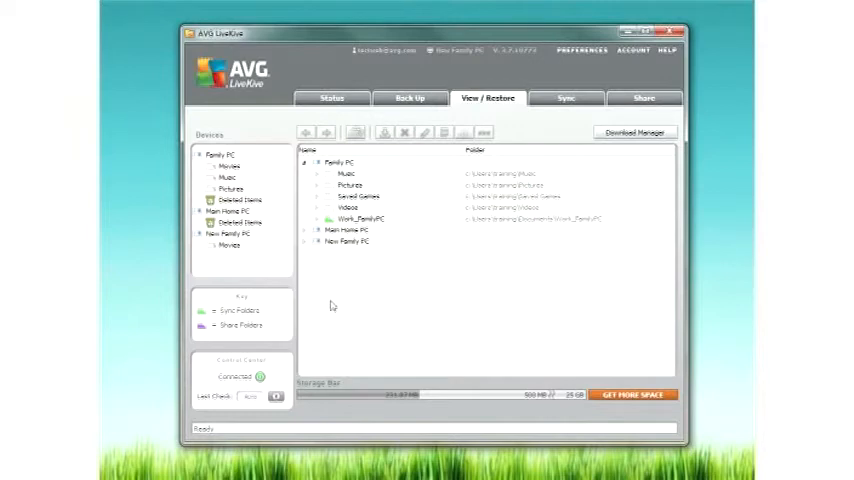
mouse_move(340, 300)
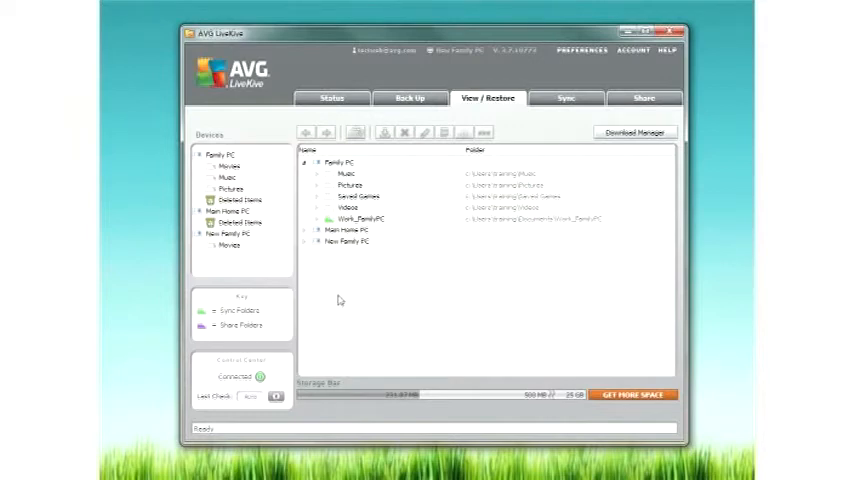
Launch the Merge wizard on Family PC's Videos folder.
click(348, 208)
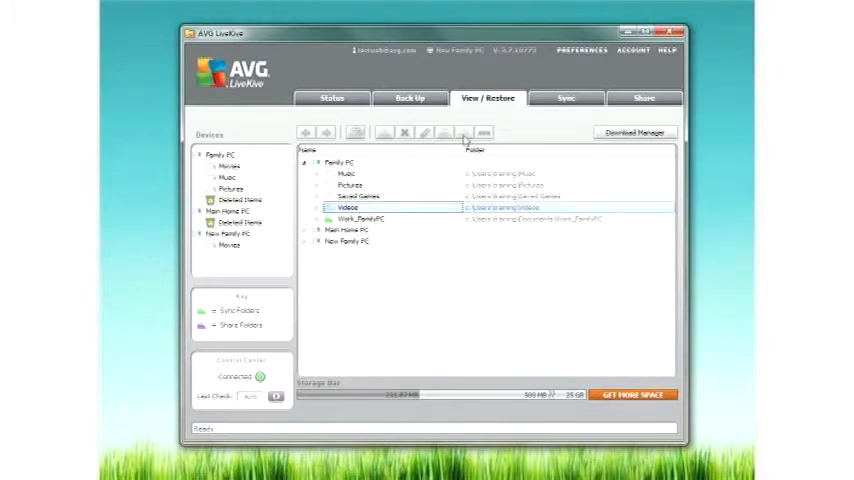
click(464, 132)
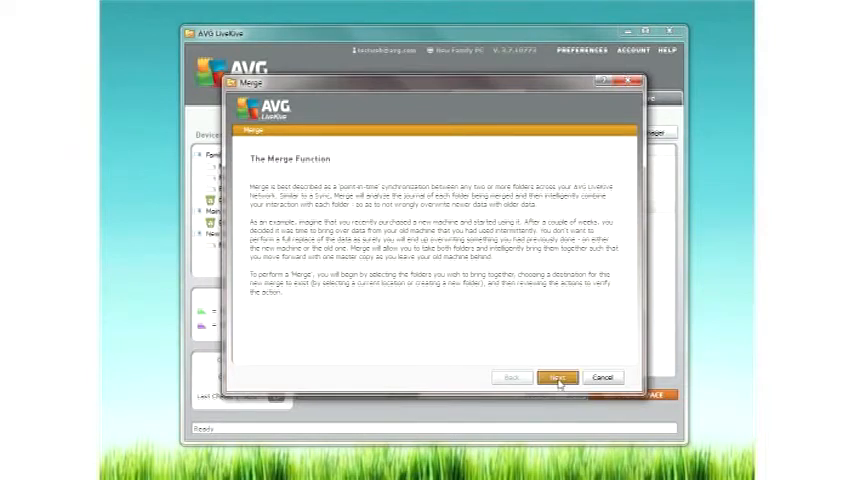
Choose New Family PC's Videos folder as Folder 2 to merge with Family PC's Videos.
click(558, 376)
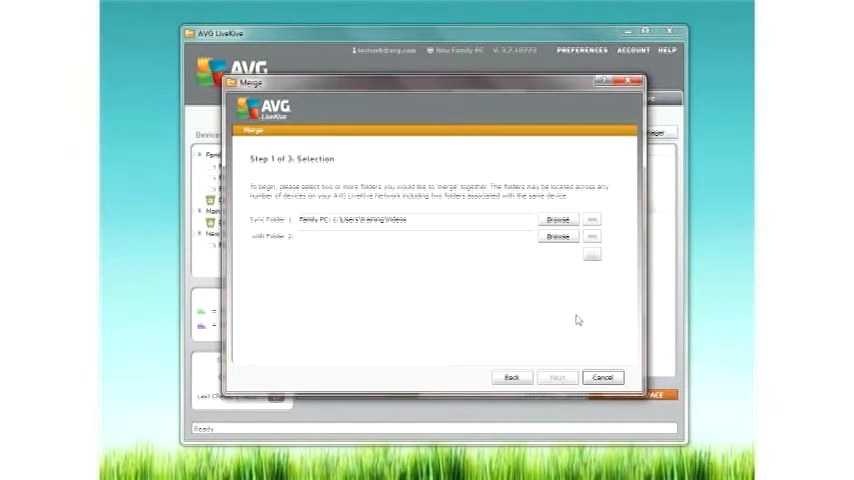
click(556, 220)
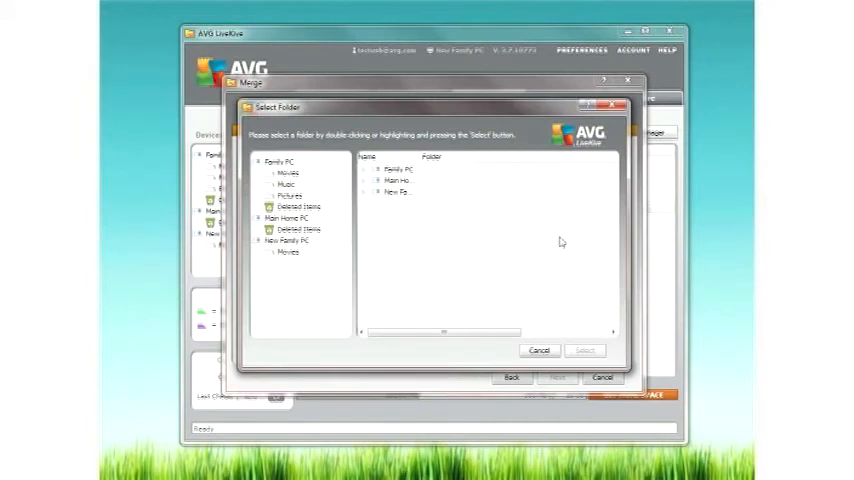
mouse_move(482, 272)
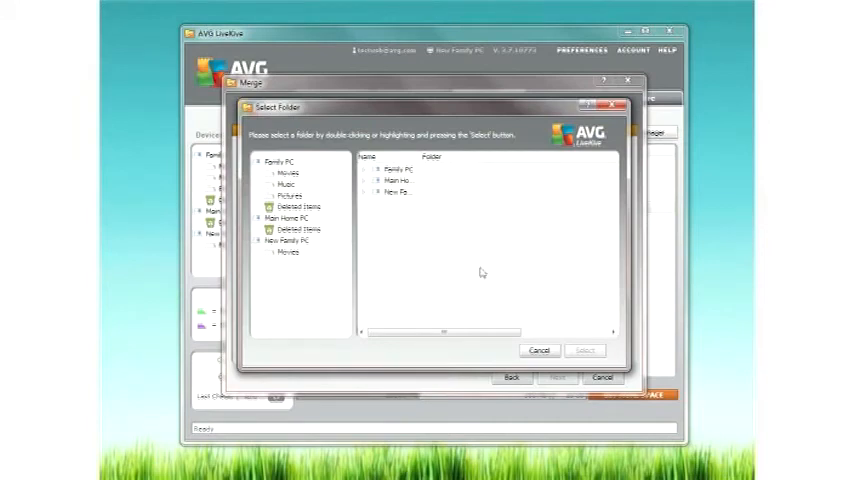
mouse_move(368, 198)
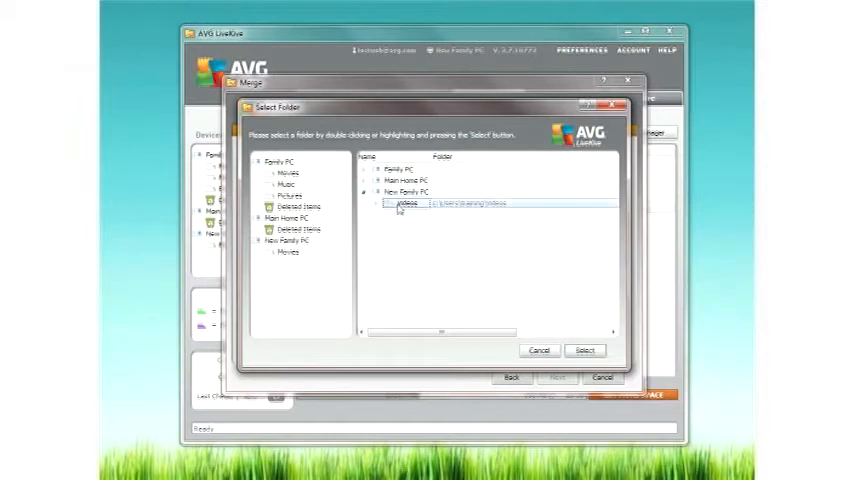
click(584, 348)
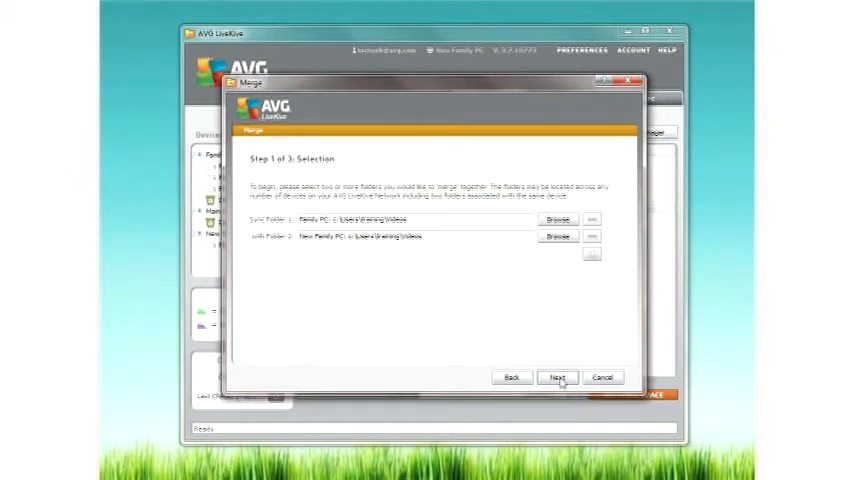
Set the merge output directory and reach the final summary step.
click(560, 376)
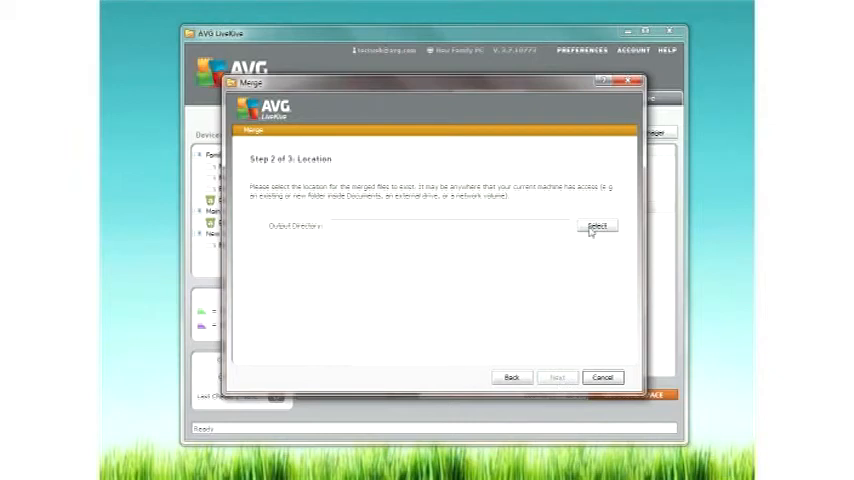
click(594, 224)
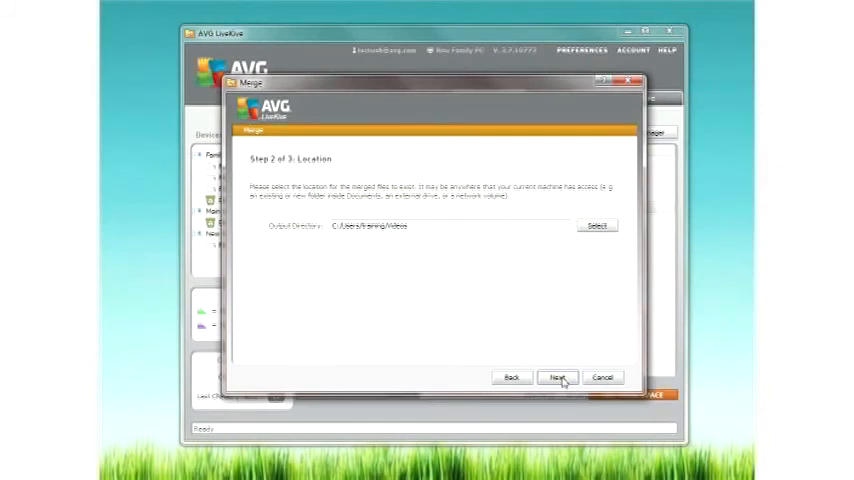
click(560, 376)
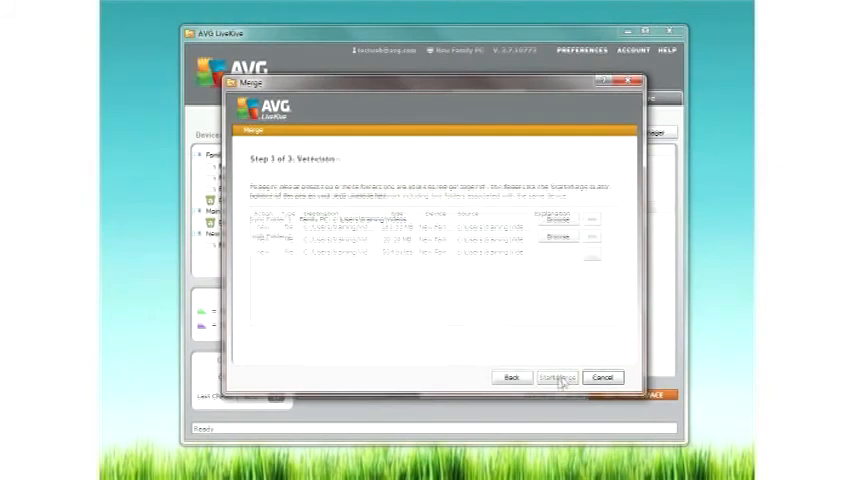
Re-choose New Family PC's Videos as Folder 2 and return to the output-location step.
click(512, 376)
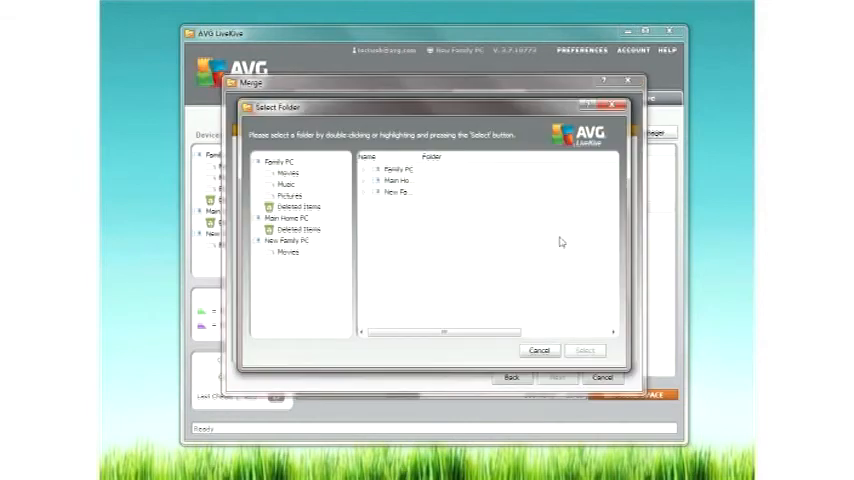
mouse_move(418, 278)
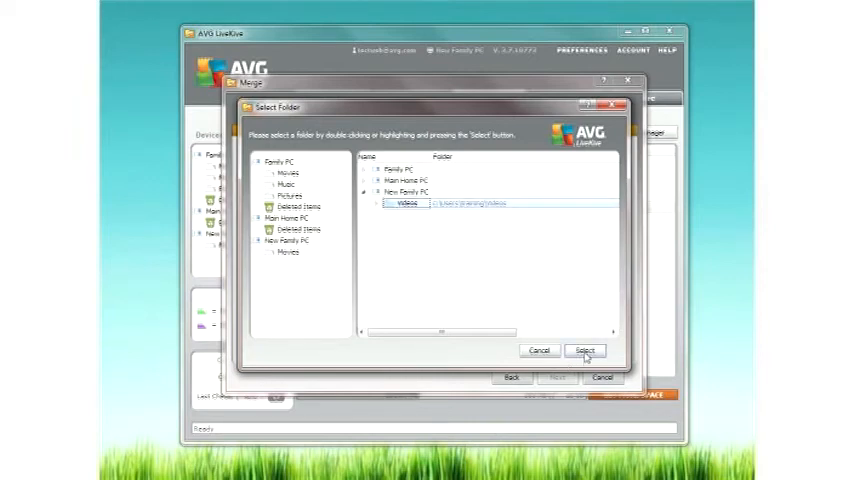
click(584, 350)
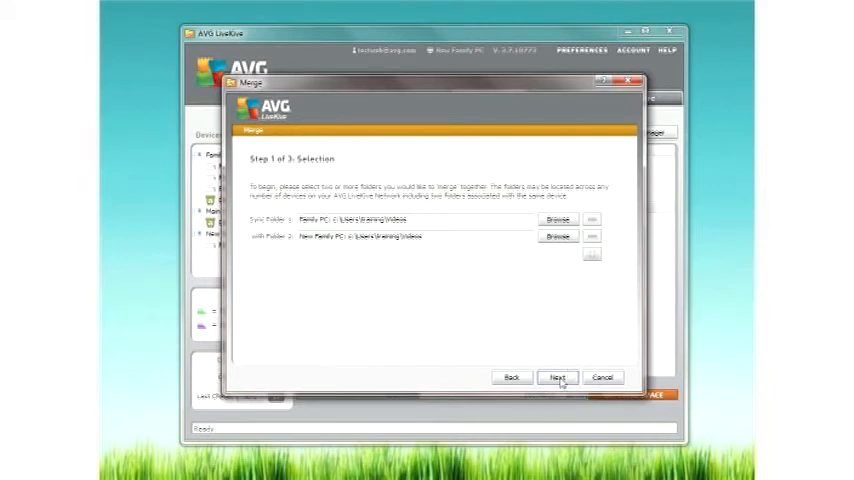
click(560, 376)
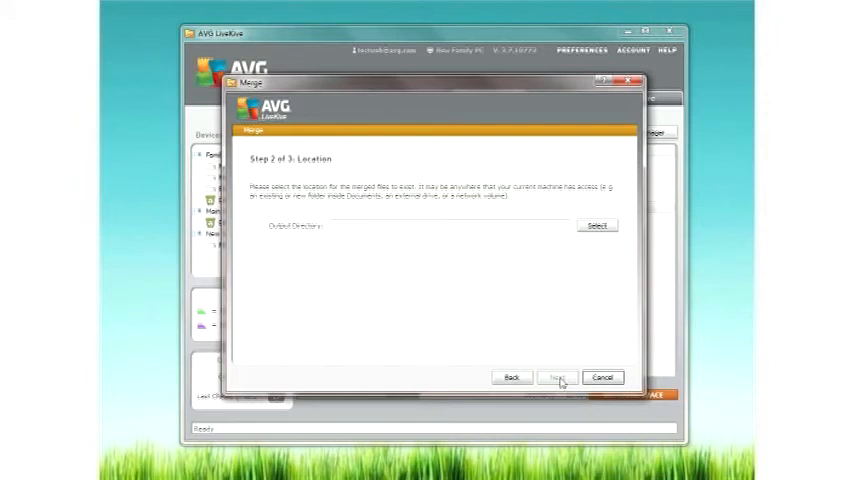